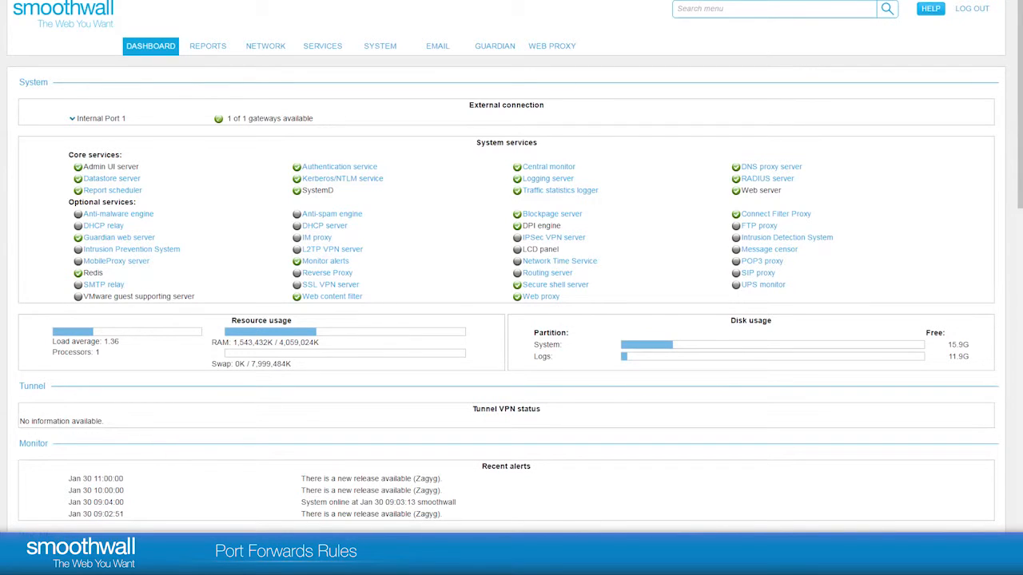
# Navigate from the dashboard via Network > Configuration to the Port forwards rules page.
pyautogui.click(265, 44)
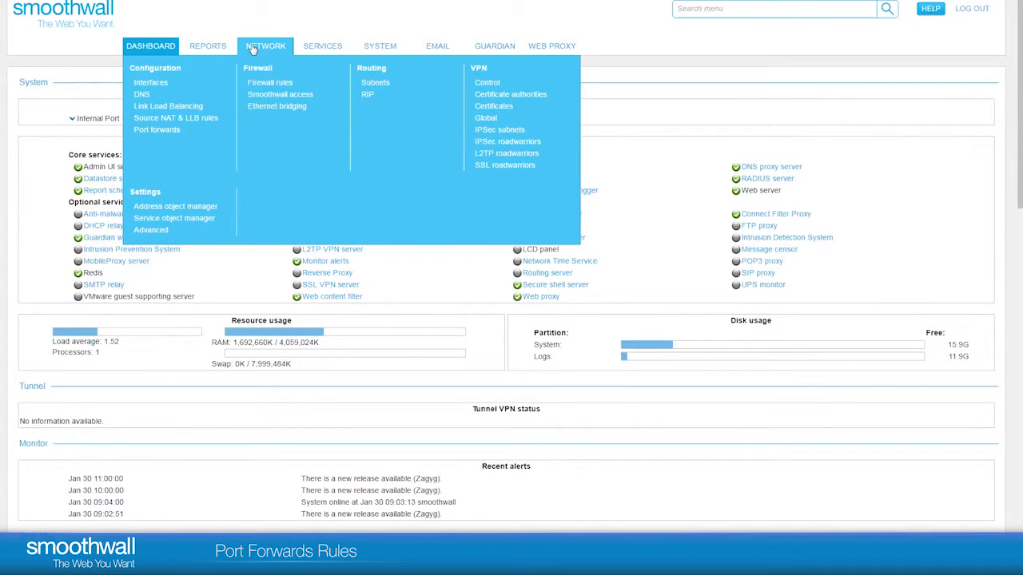
pyautogui.moveTo(156, 130)
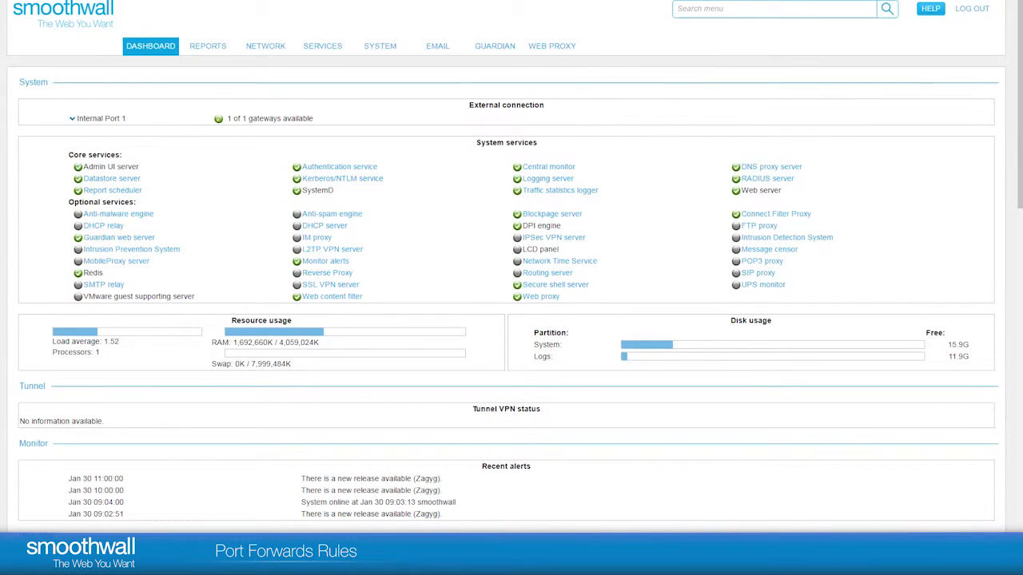
pyautogui.click(265, 45)
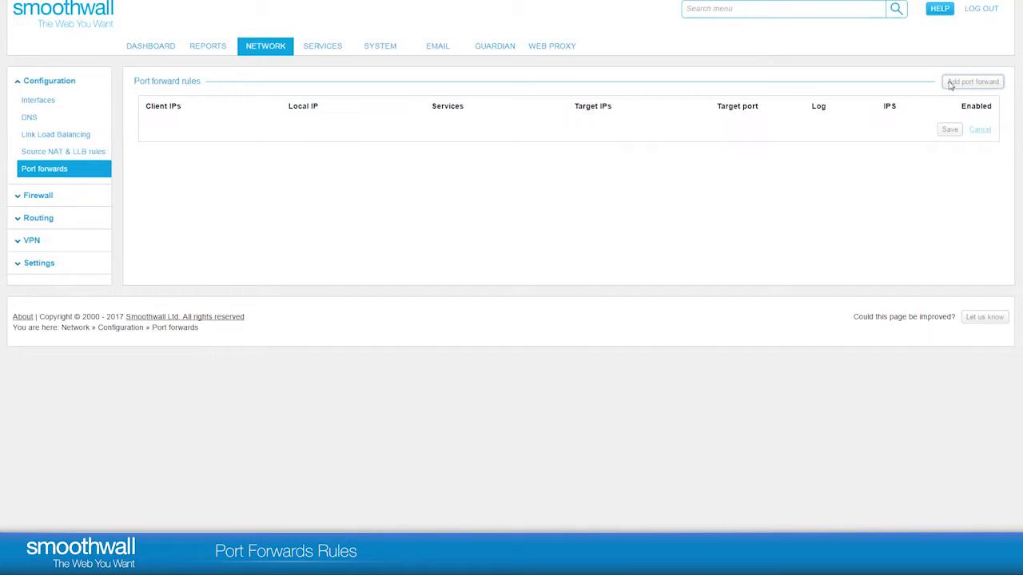
# Add a new port forward rule with Office B as its client IP address.
pyautogui.click(971, 81)
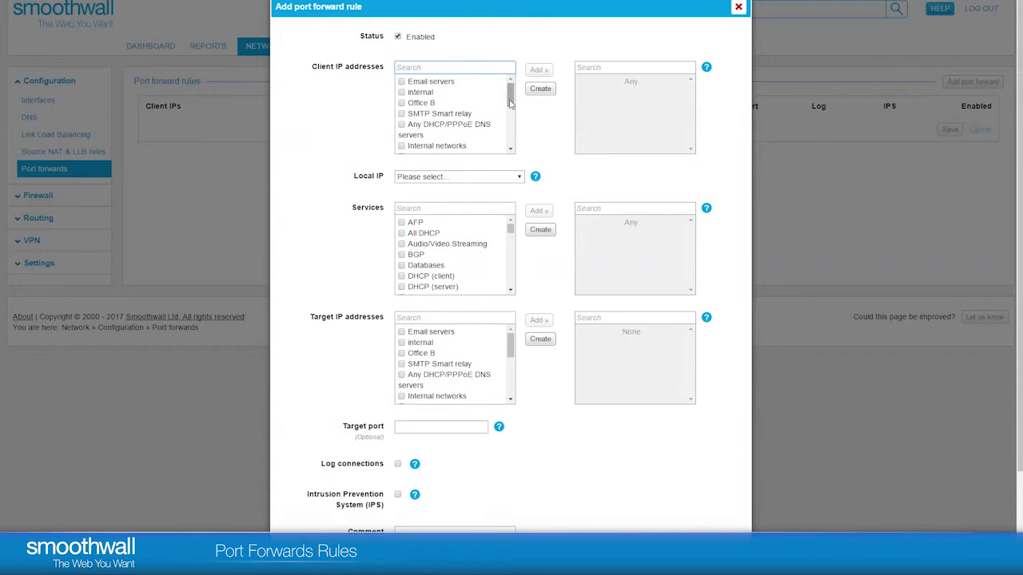
pyautogui.scroll(-3)
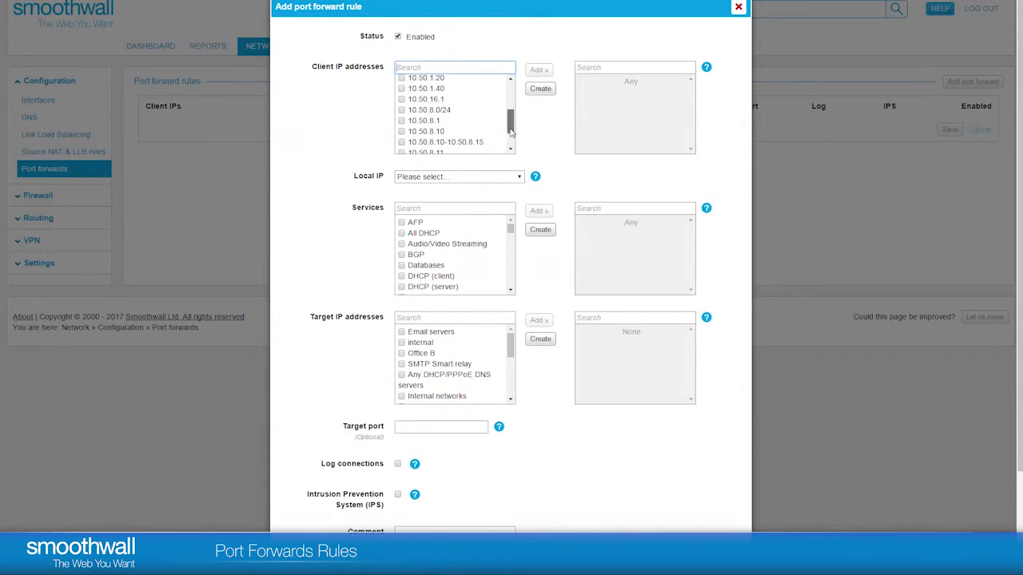
pyautogui.click(422, 103)
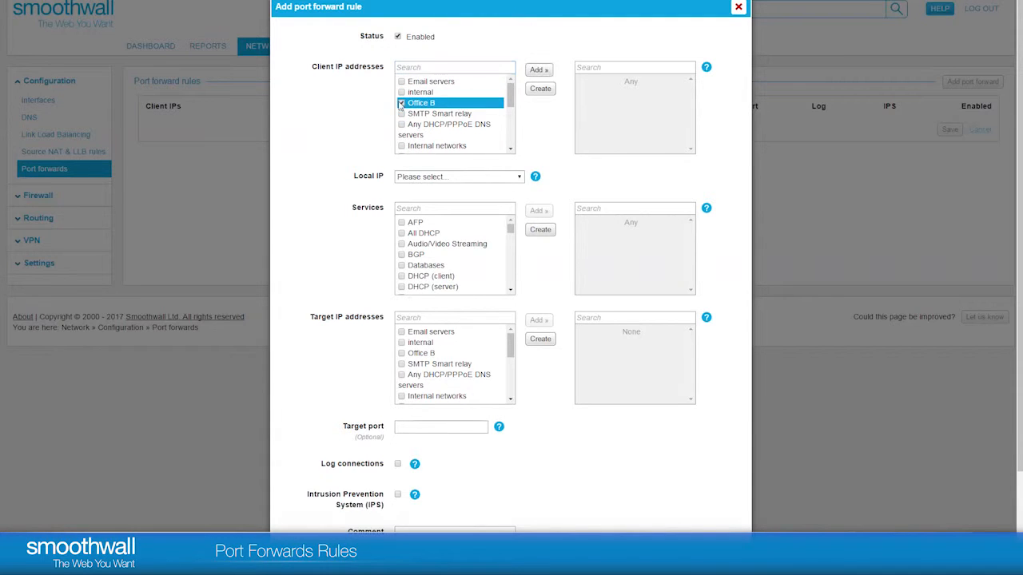
pyautogui.click(539, 70)
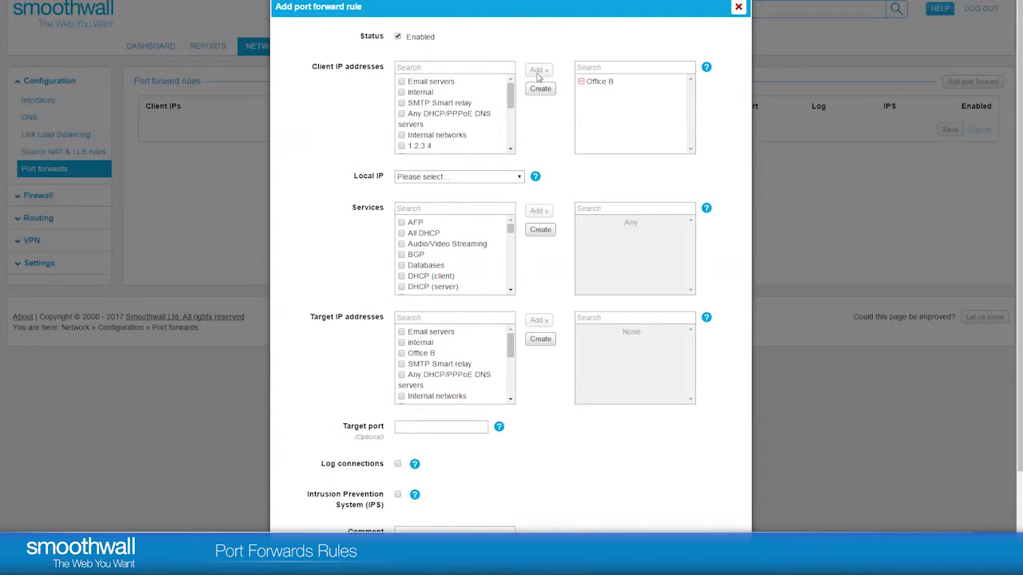
pyautogui.moveTo(549, 144)
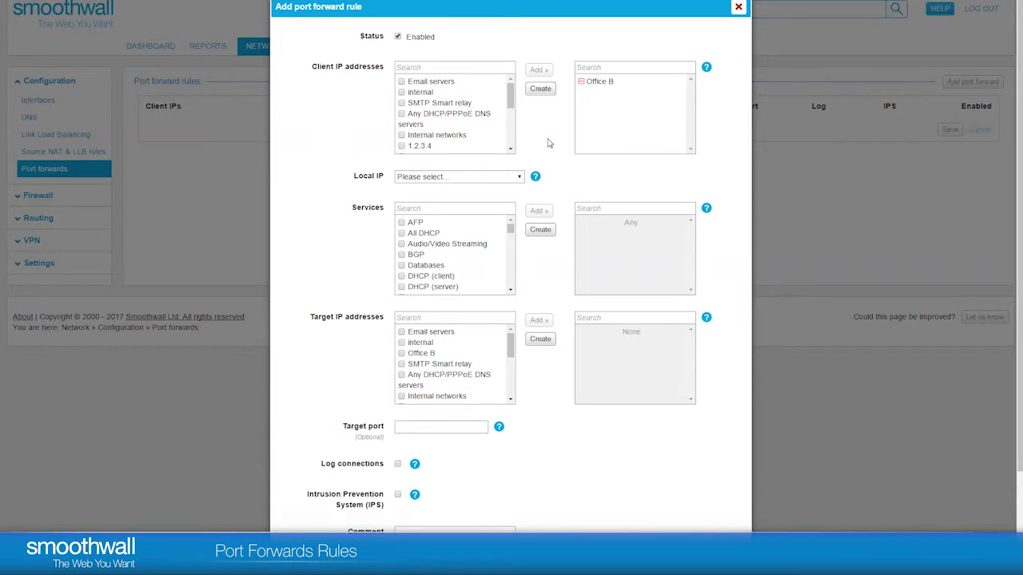
pyautogui.moveTo(524, 182)
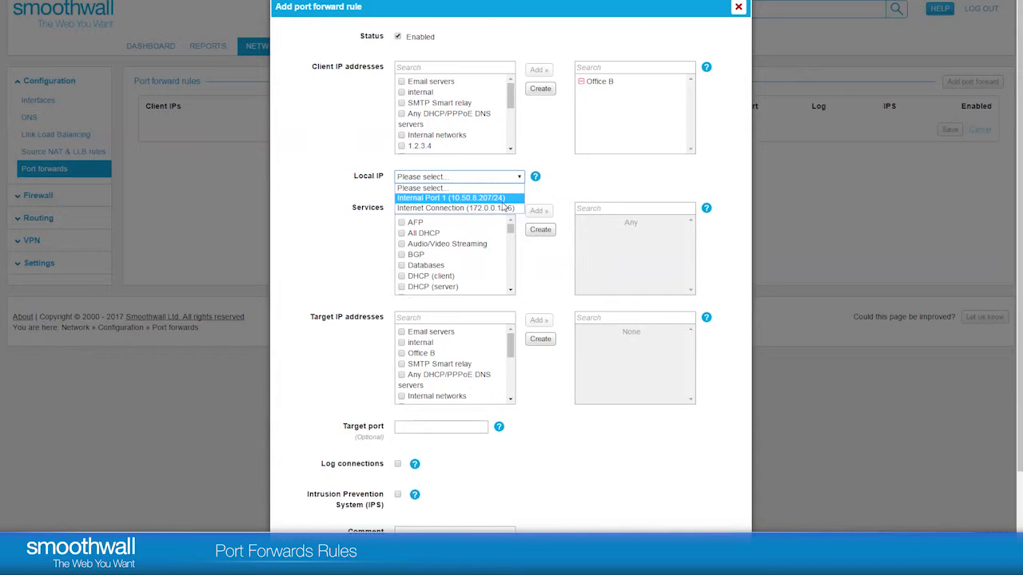
# Set Local IP to Internet Connection and filter Services for 'h' to add HTTP.
pyautogui.click(457, 207)
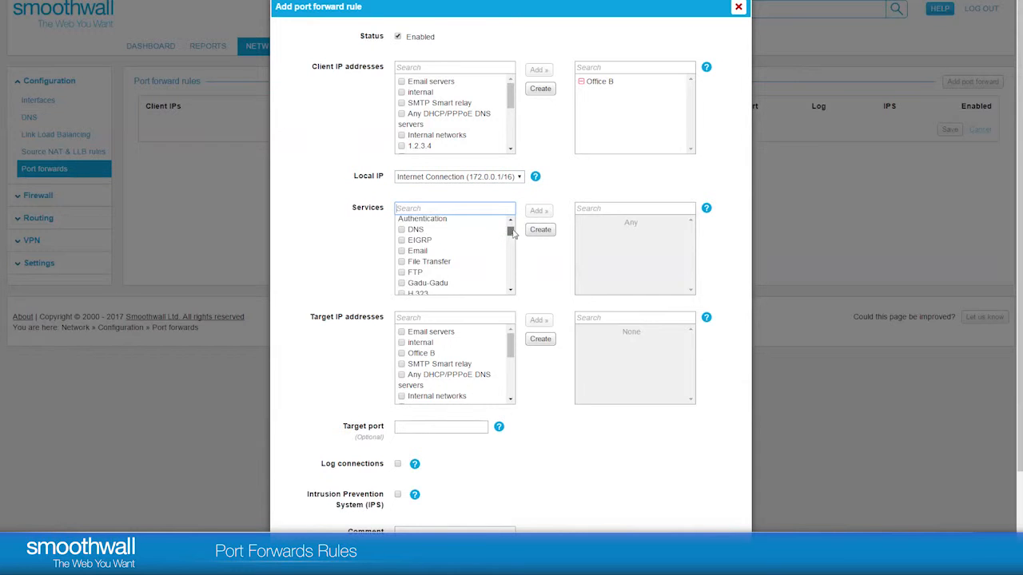
pyautogui.scroll(-3)
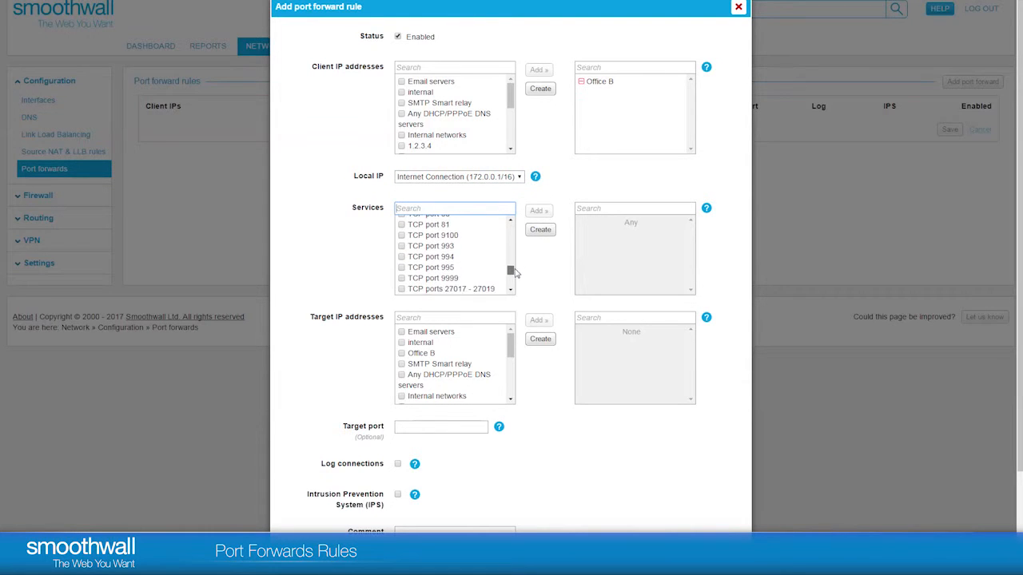
pyautogui.scroll(3)
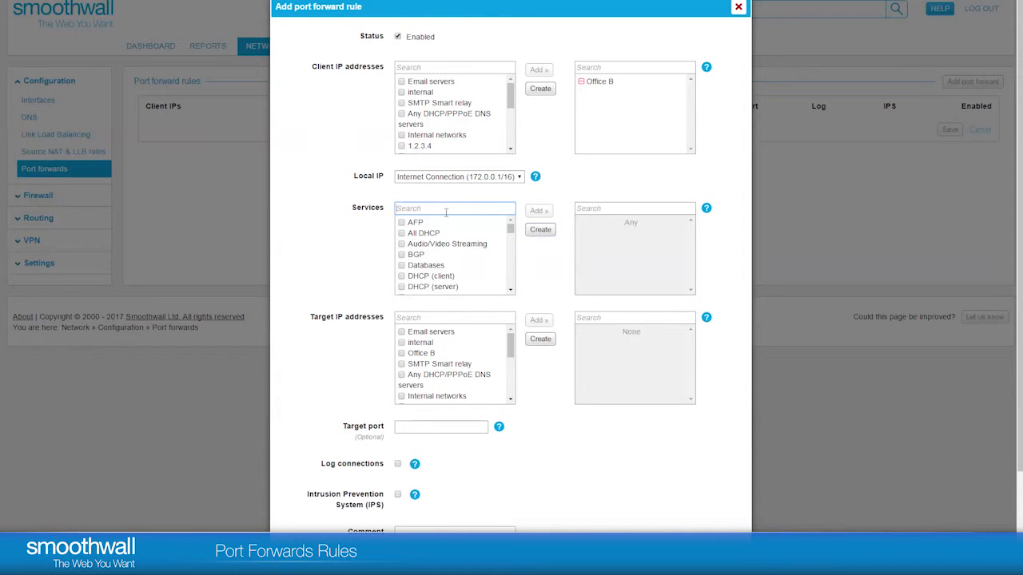
pyautogui.write('h')
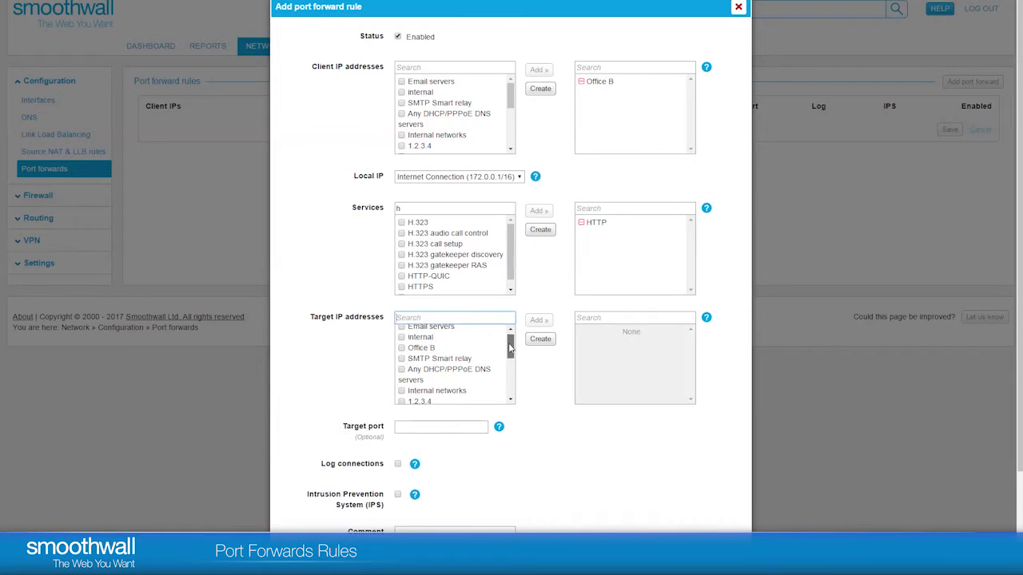
pyautogui.scroll(3)
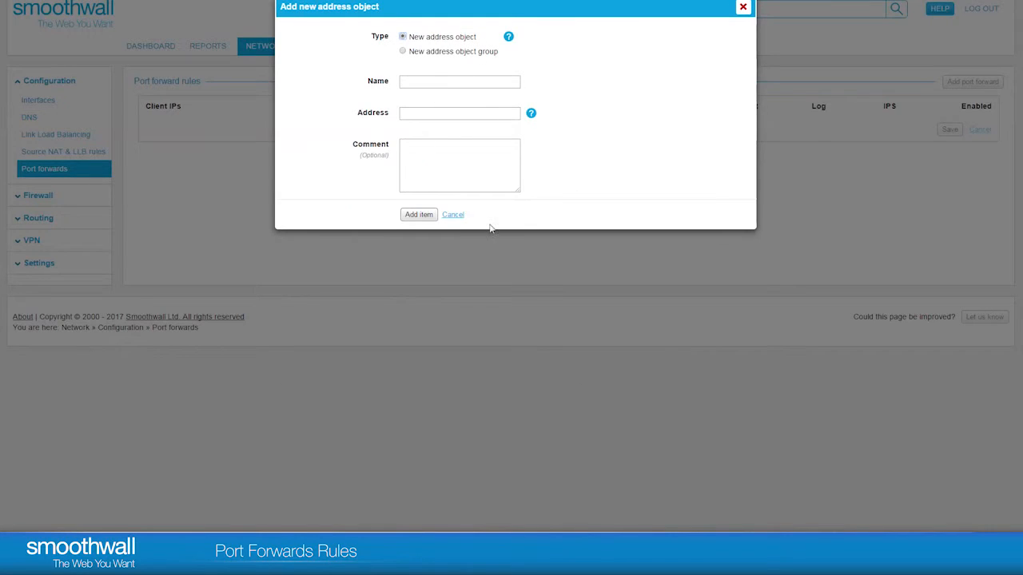
# Create address object Webserver at 10.50.8.20 as the rule's target IP.
pyautogui.write('Web')
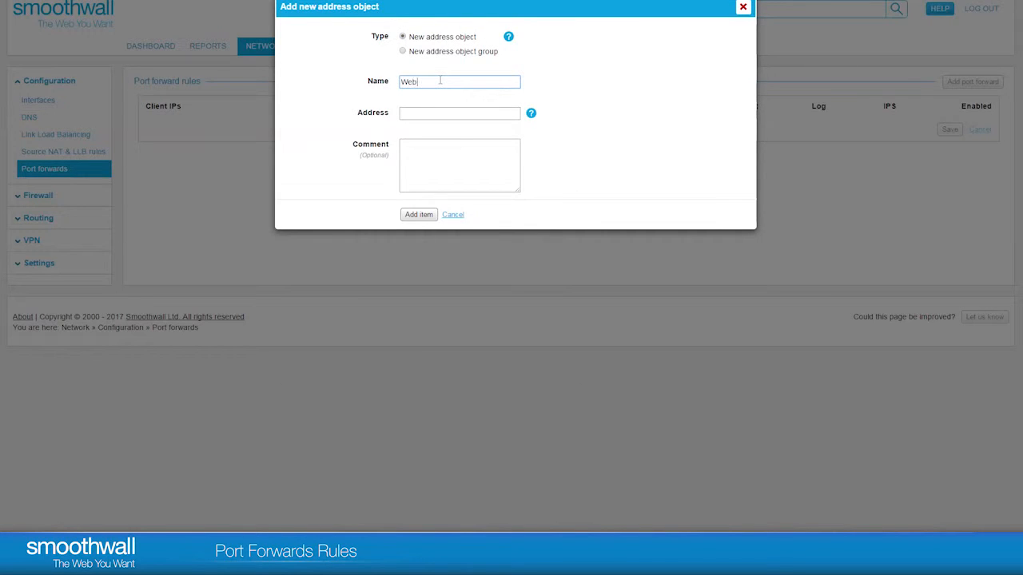
pyautogui.write('server')
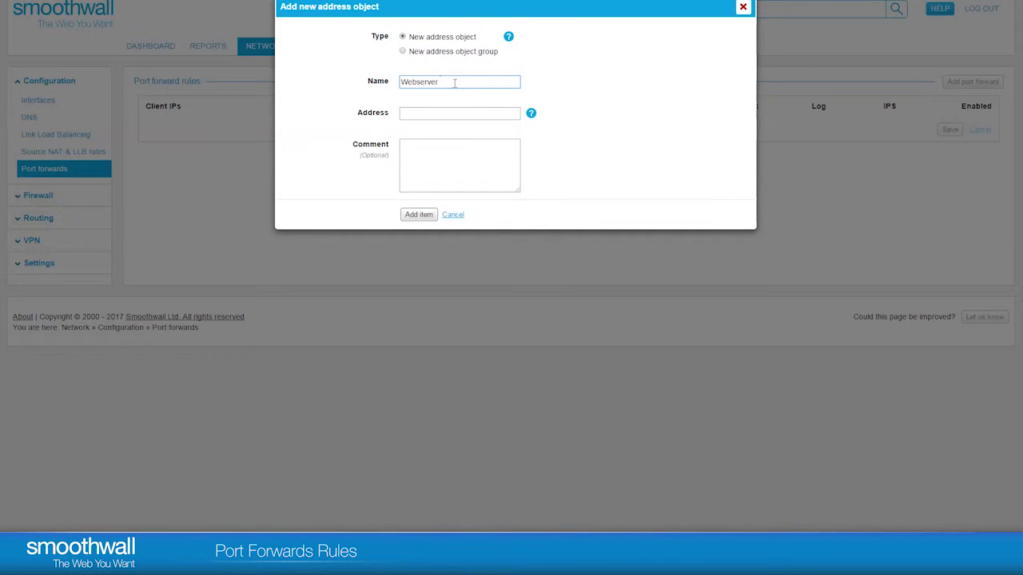
pyautogui.write('10')
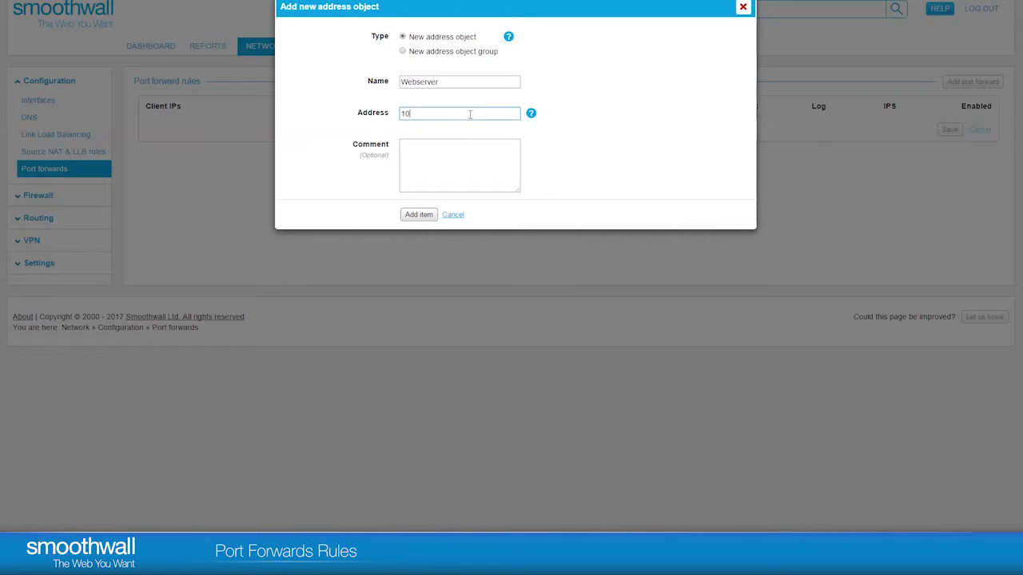
pyautogui.write('.50.8.20')
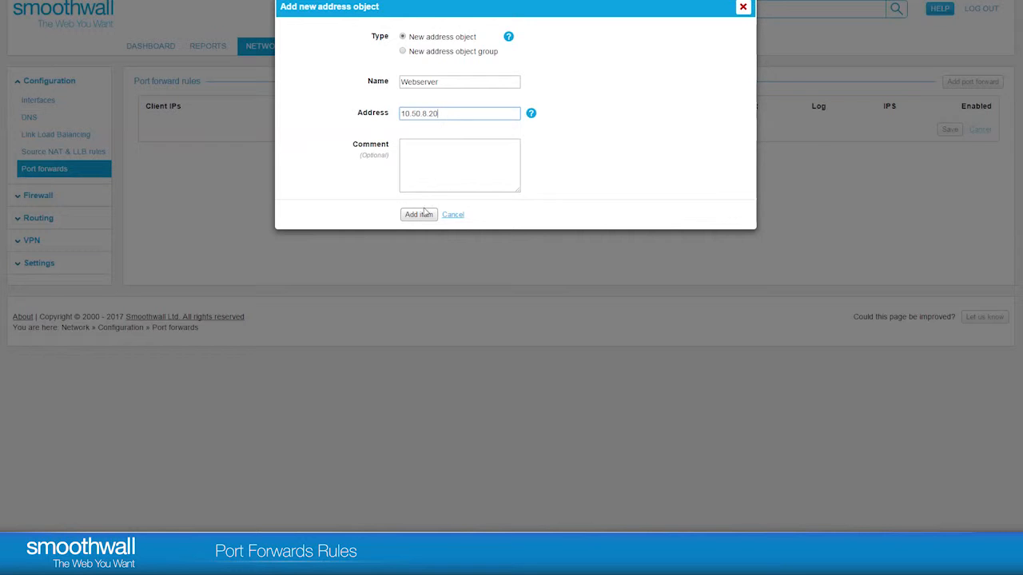
pyautogui.click(419, 214)
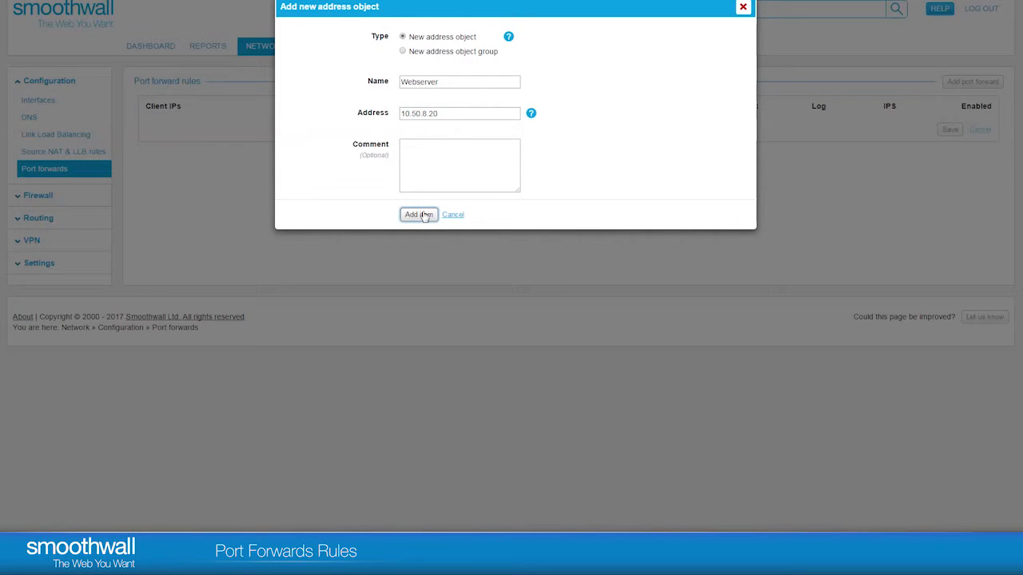
pyautogui.click(419, 214)
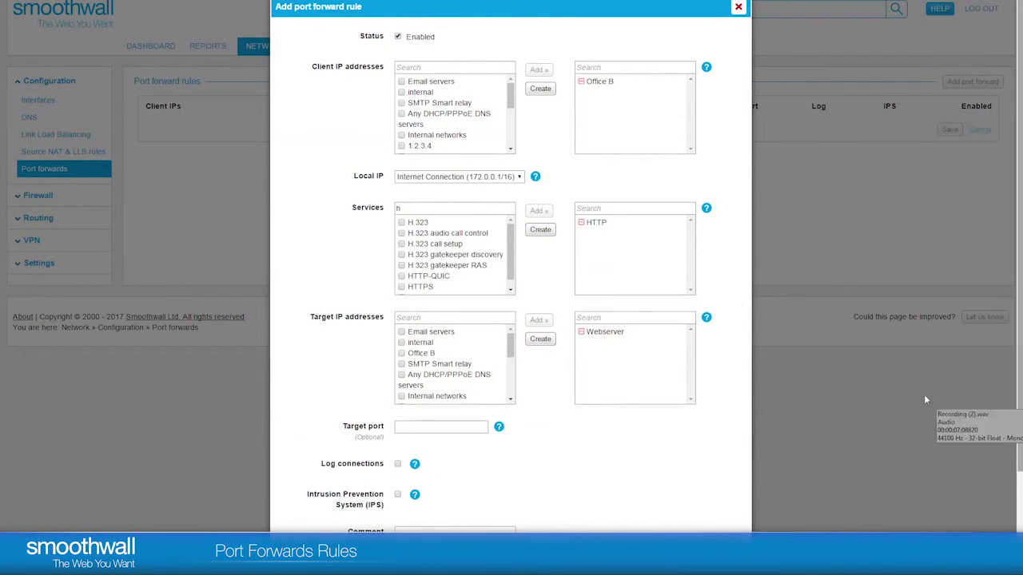
pyautogui.click(441, 426)
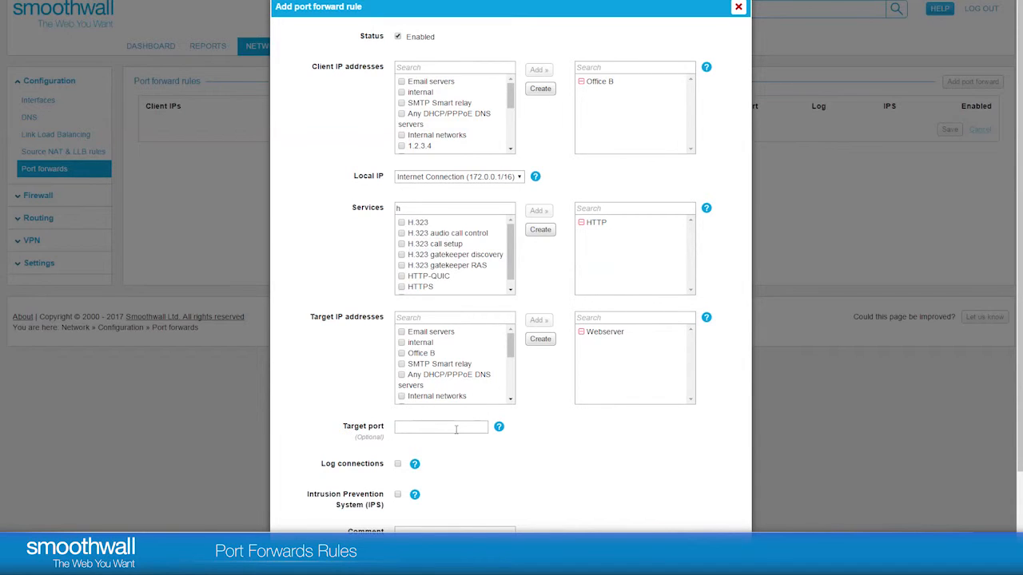
pyautogui.moveTo(537, 438)
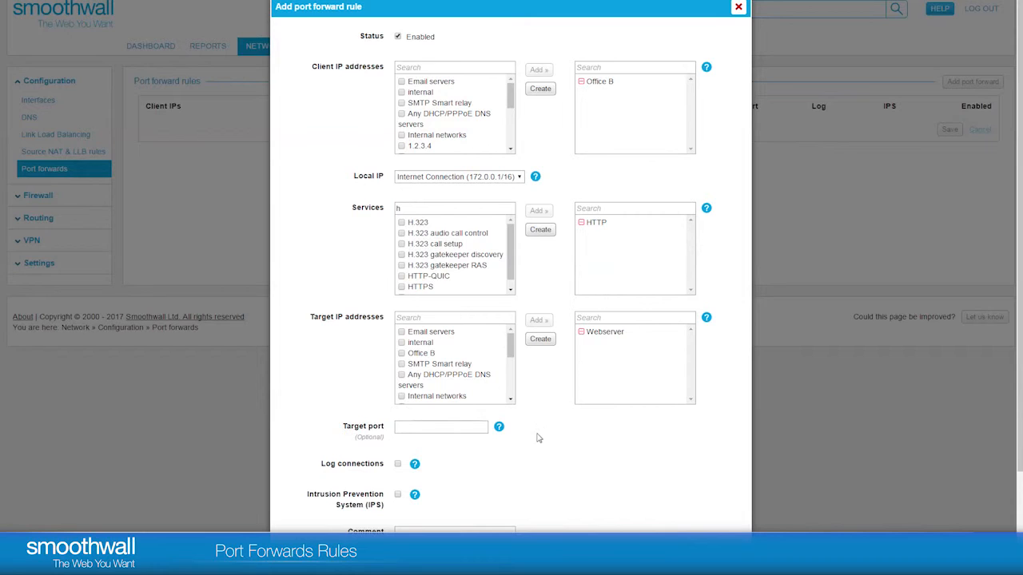
pyautogui.moveTo(559, 428)
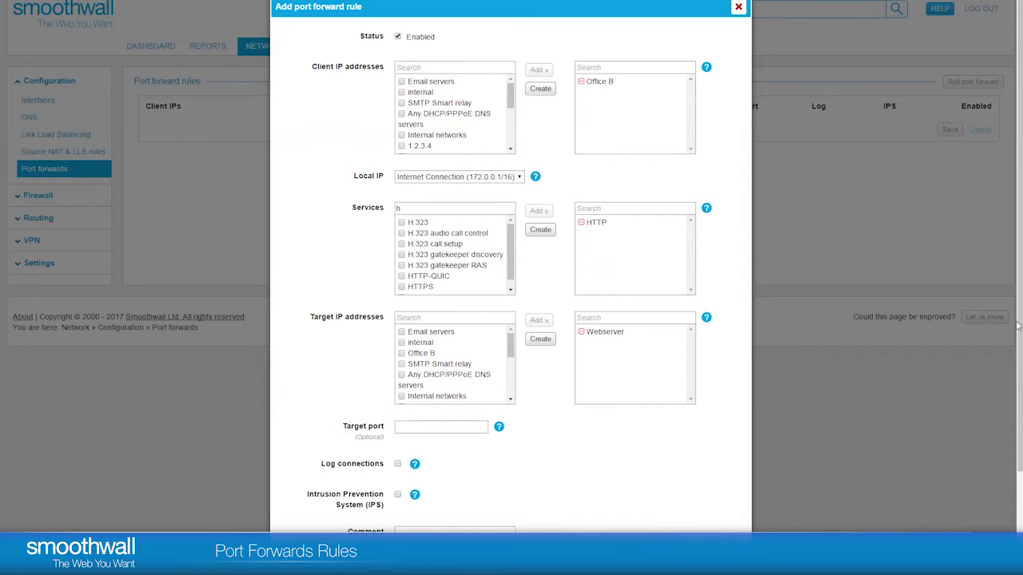
pyautogui.scroll(-3)
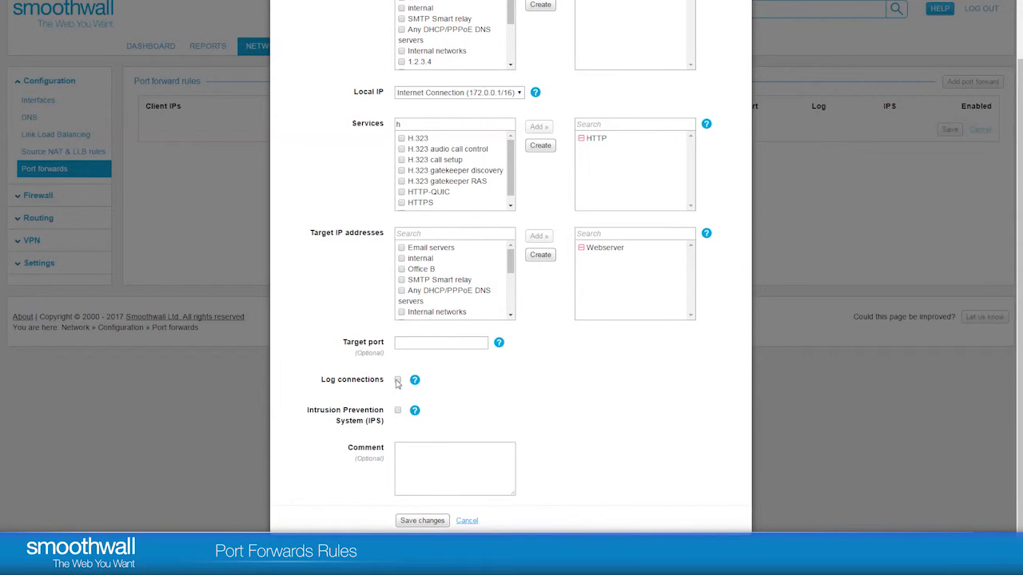
# Enable Log connections for the rule and save changes.
pyautogui.click(396, 379)
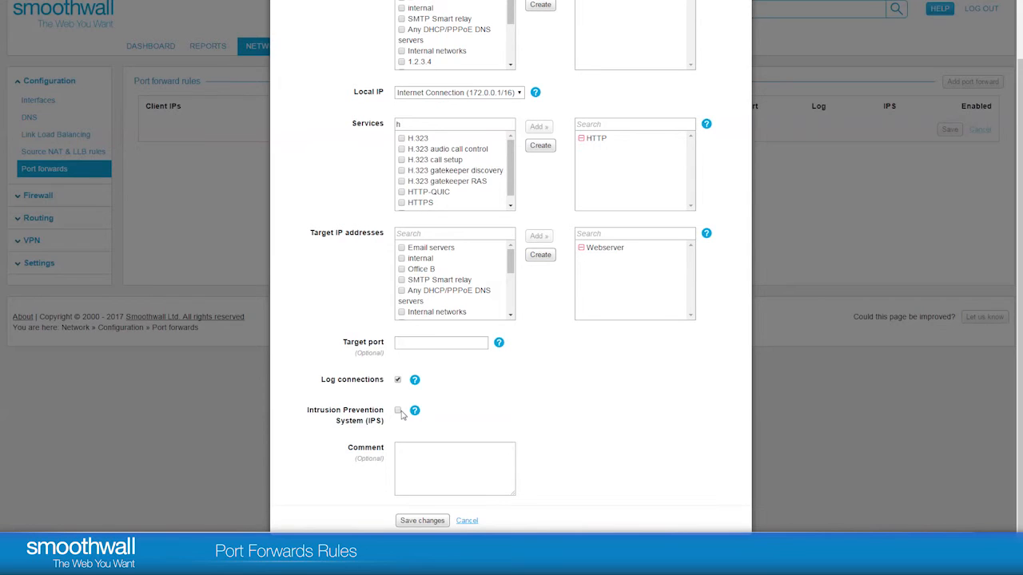
pyautogui.click(422, 521)
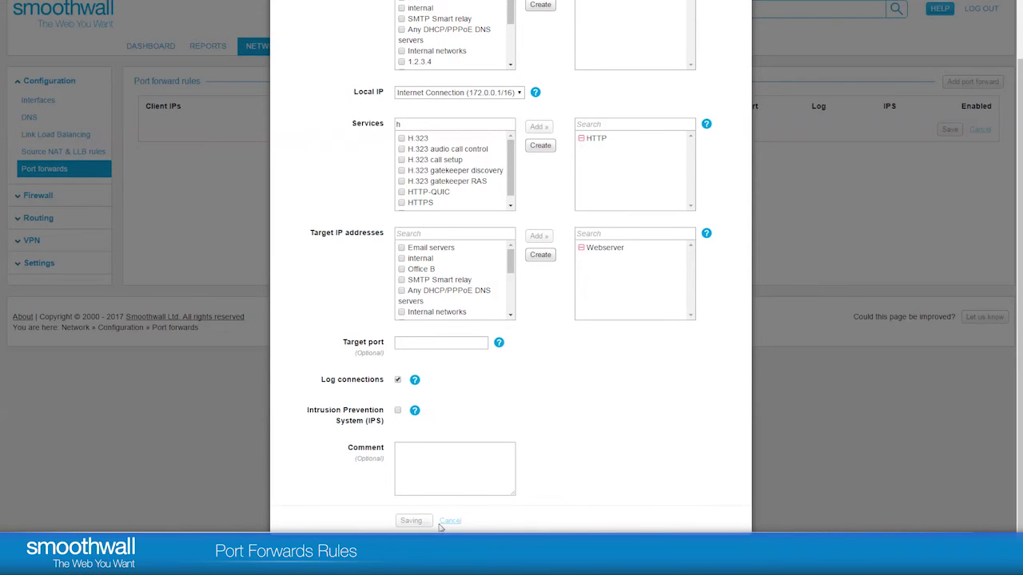
# Finish saving so the Office B / Internet Connection / HTTP / Webserver rule is listed.
pyautogui.click(422, 521)
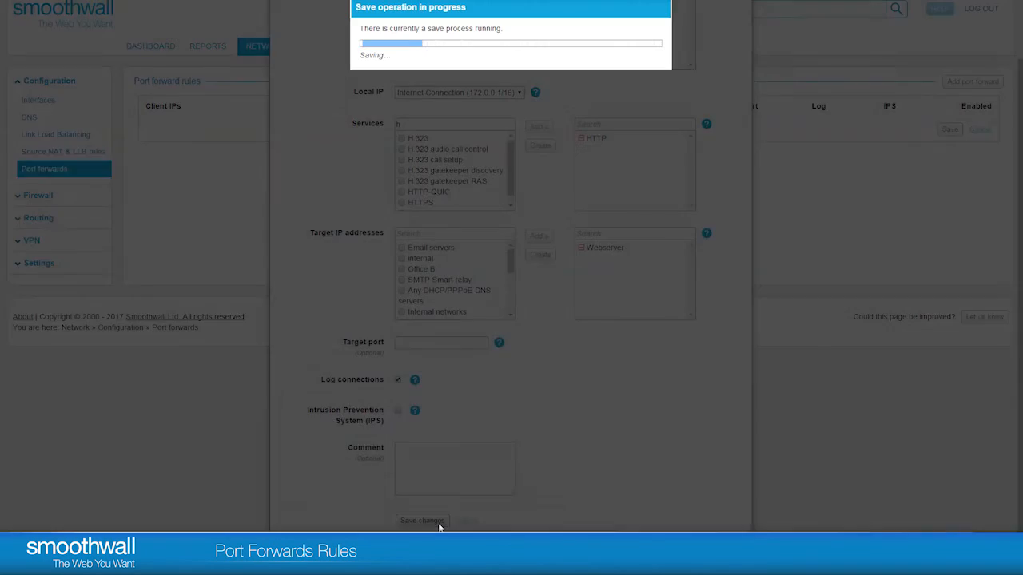
pyautogui.click(422, 520)
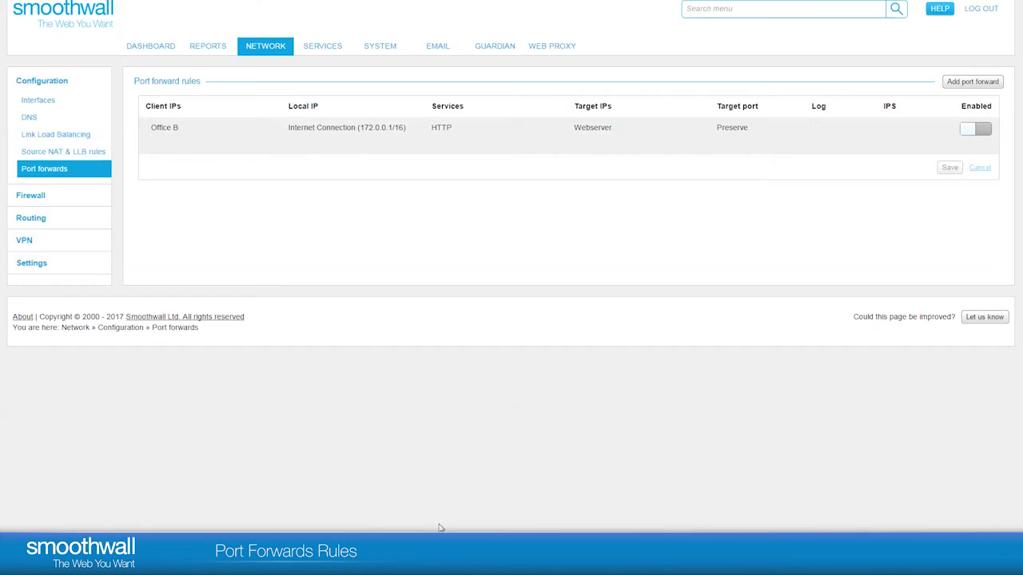